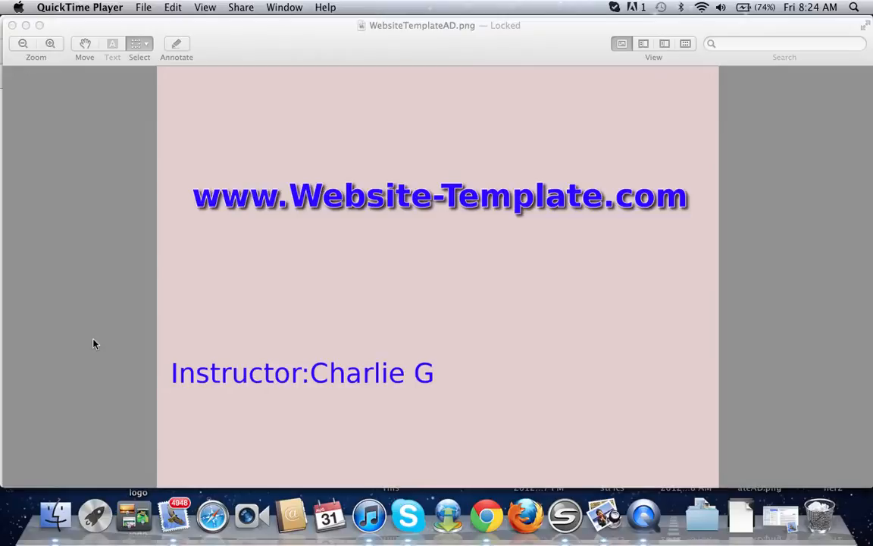
mouse_move(149, 328)
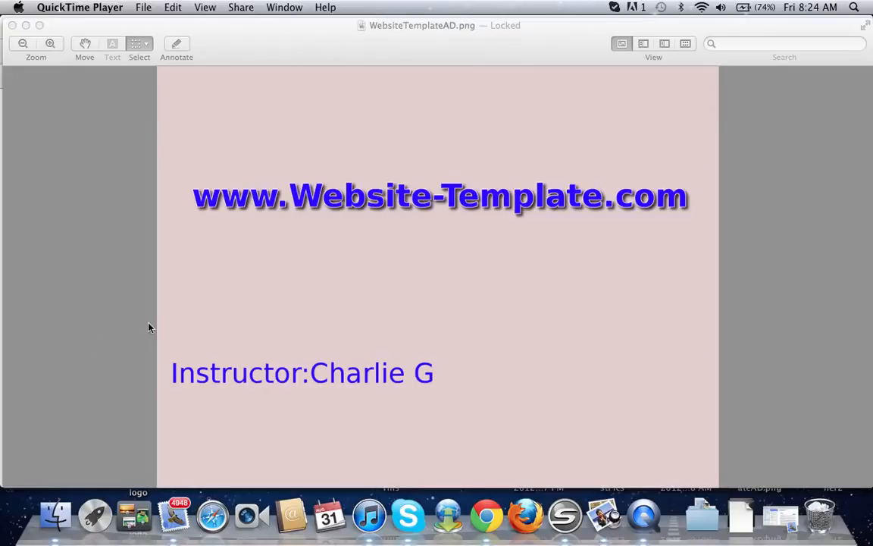
mouse_move(487, 516)
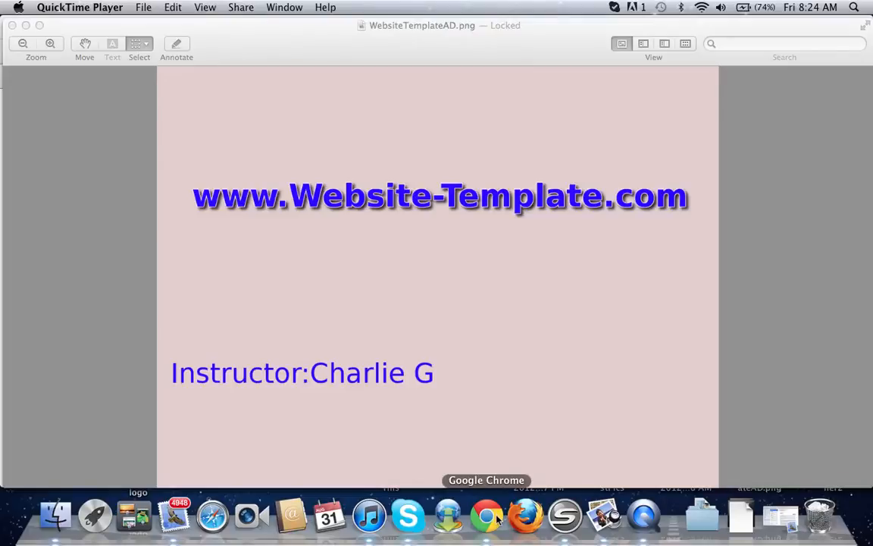
mouse_move(564, 518)
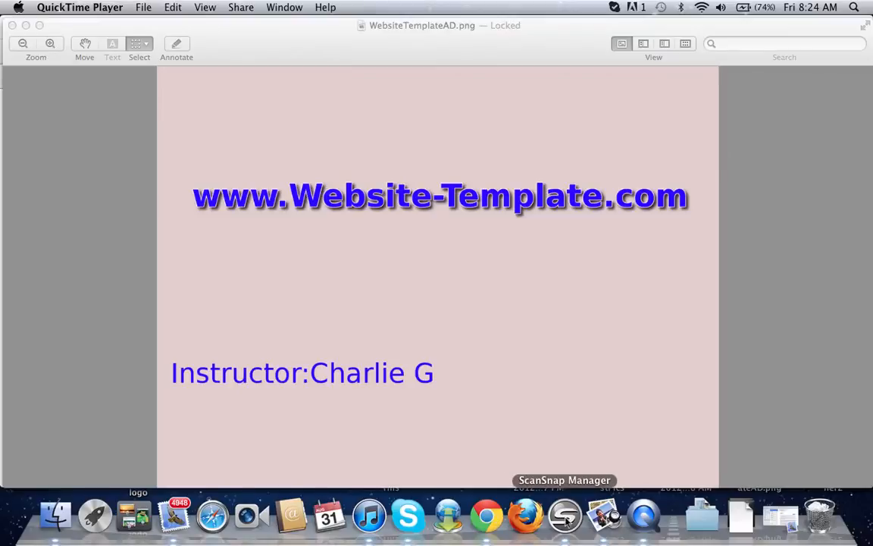
Switch to the Joomla admin in Chrome and go to Extensions > Extension Manager.
click(486, 517)
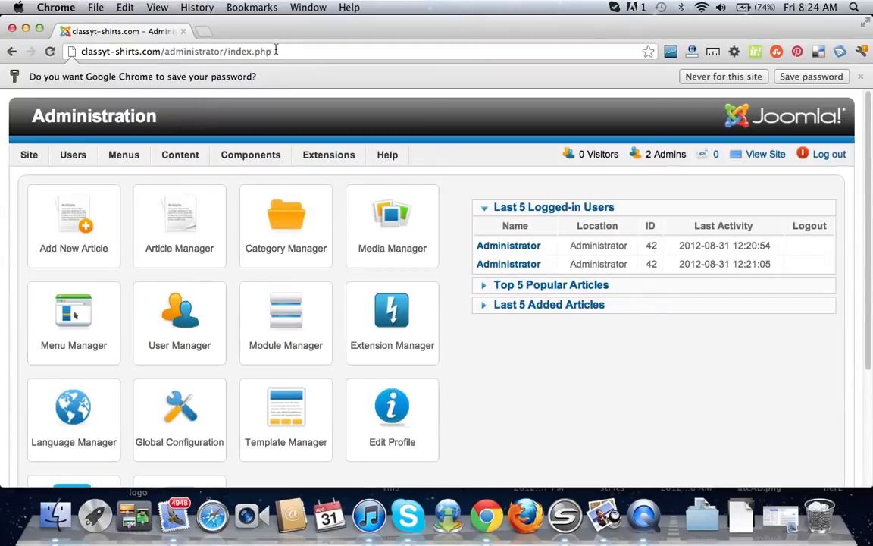
click(327, 154)
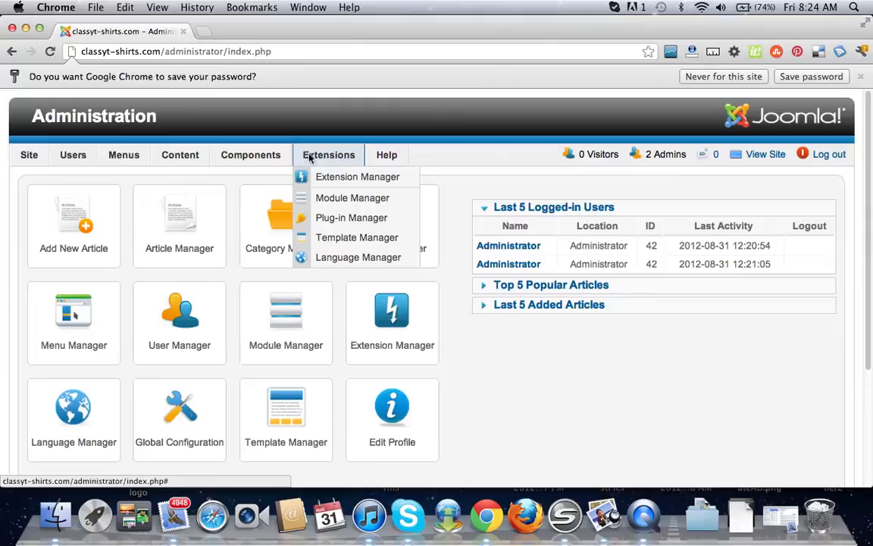
mouse_move(357, 176)
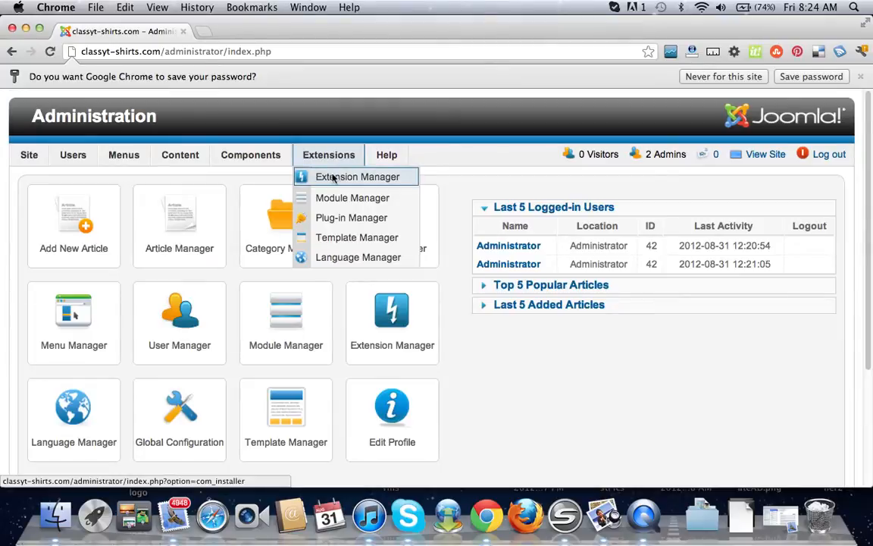
click(357, 176)
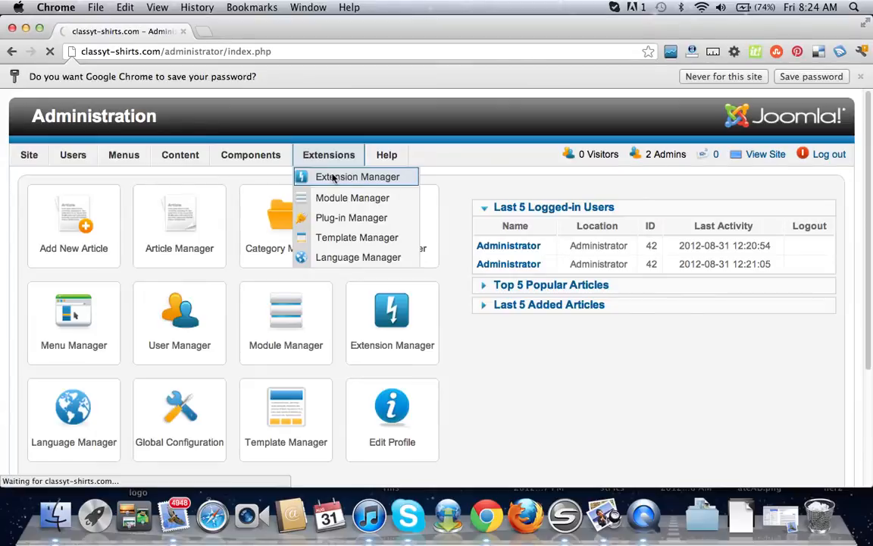
Land on the Extension Manager: Install page with its package upload form.
click(358, 176)
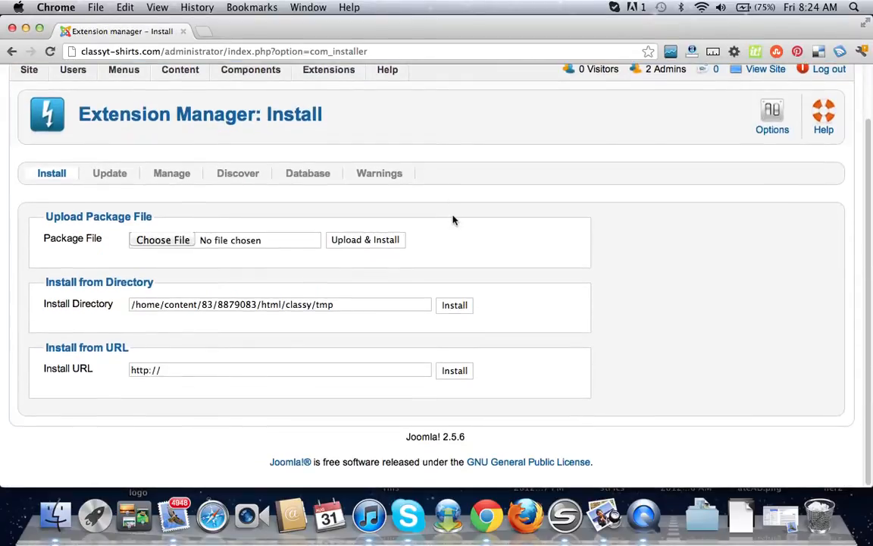
mouse_move(288, 237)
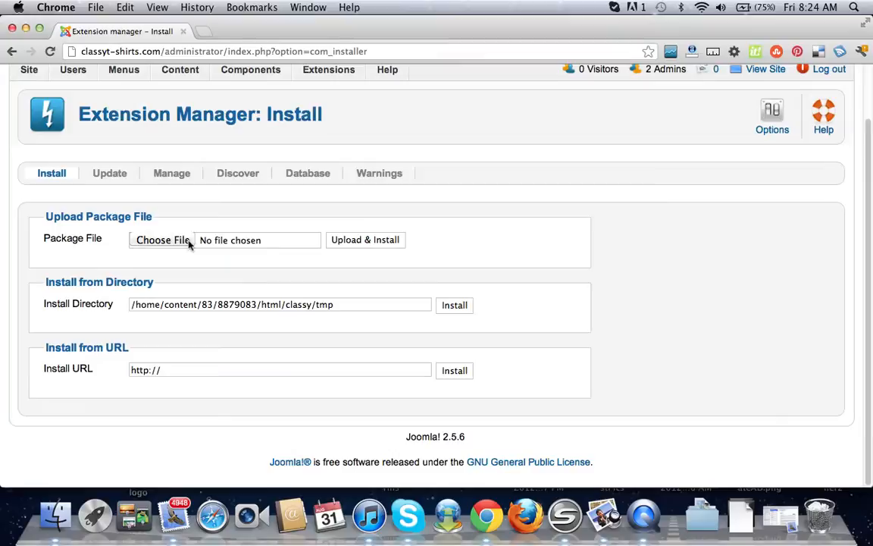
Browse Downloads to js_optimus_UNZIP > template and find js_optimus.zip for upload.
click(163, 240)
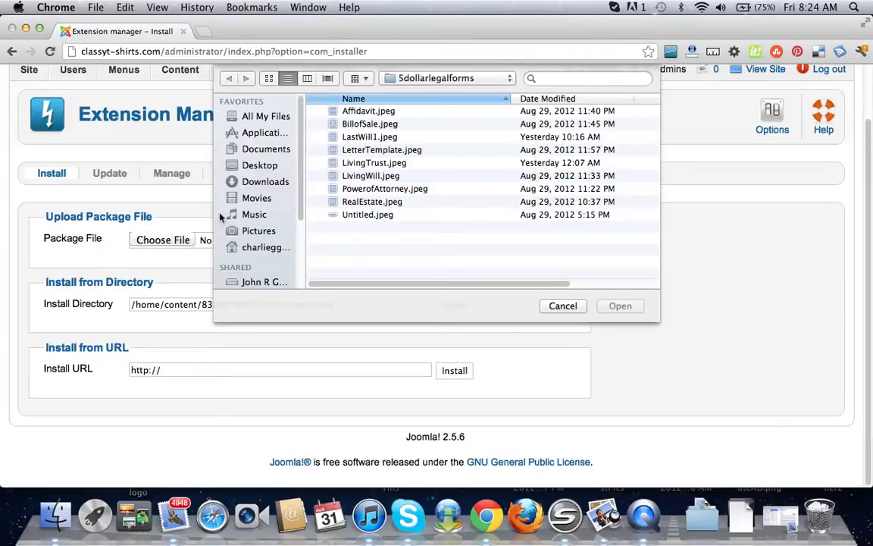
click(266, 182)
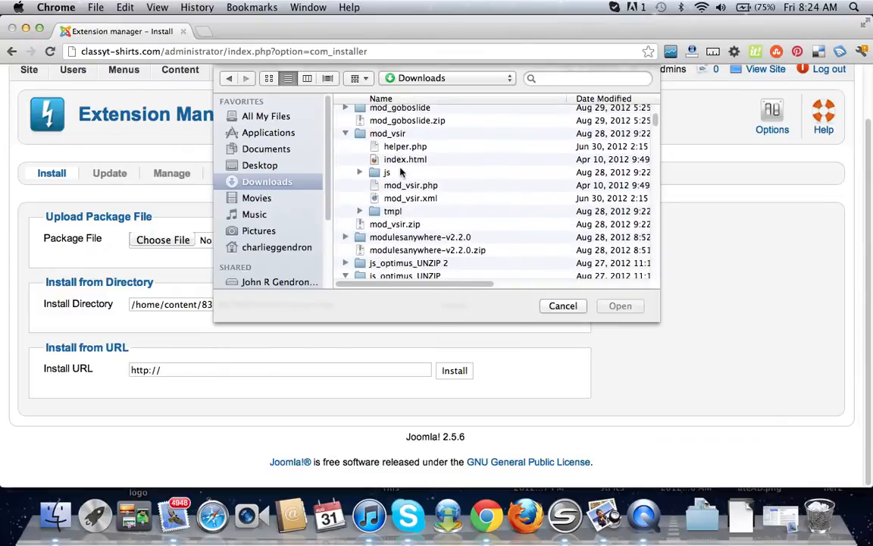
scroll(down, 3)
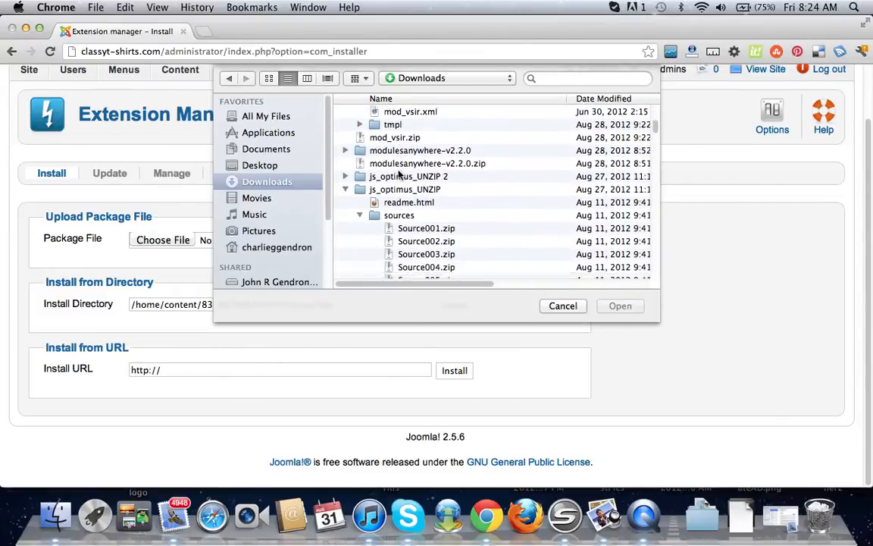
scroll(down, 3)
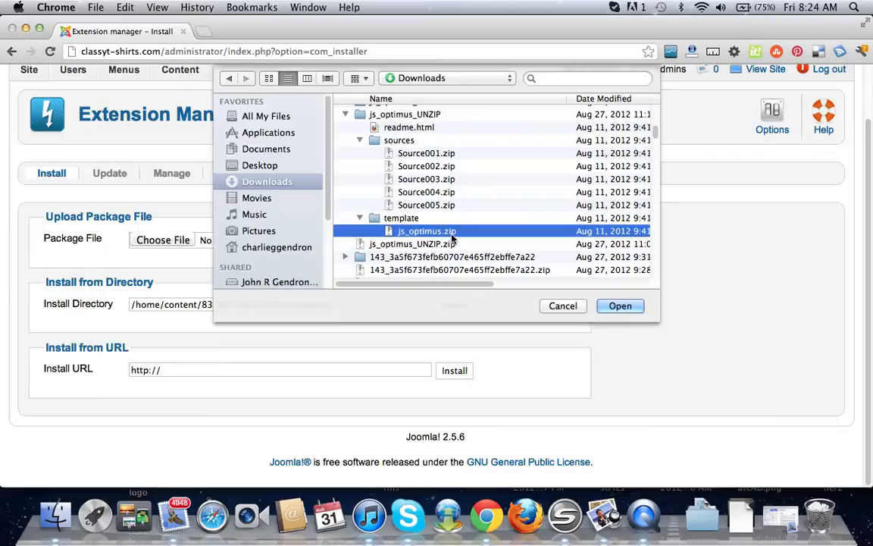
Select js_optimus.zip and run Upload & Install until the template installs.
click(619, 306)
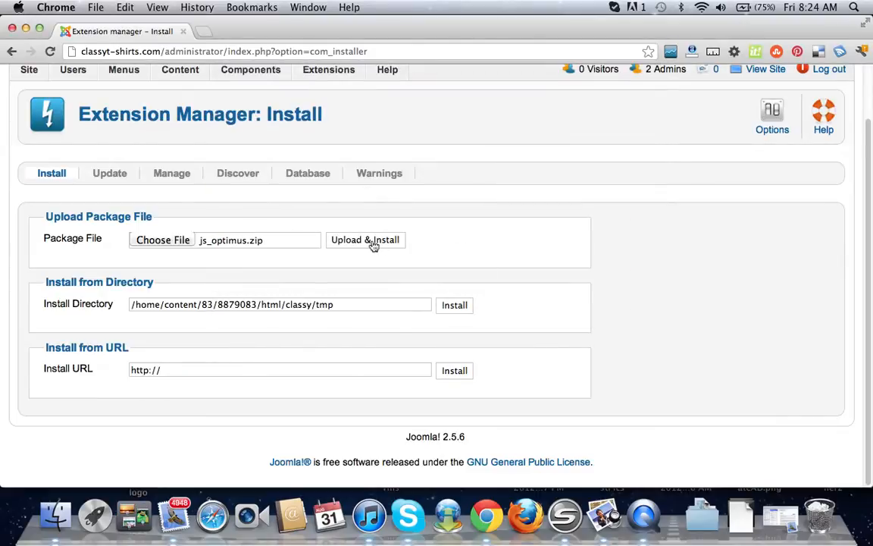
click(365, 239)
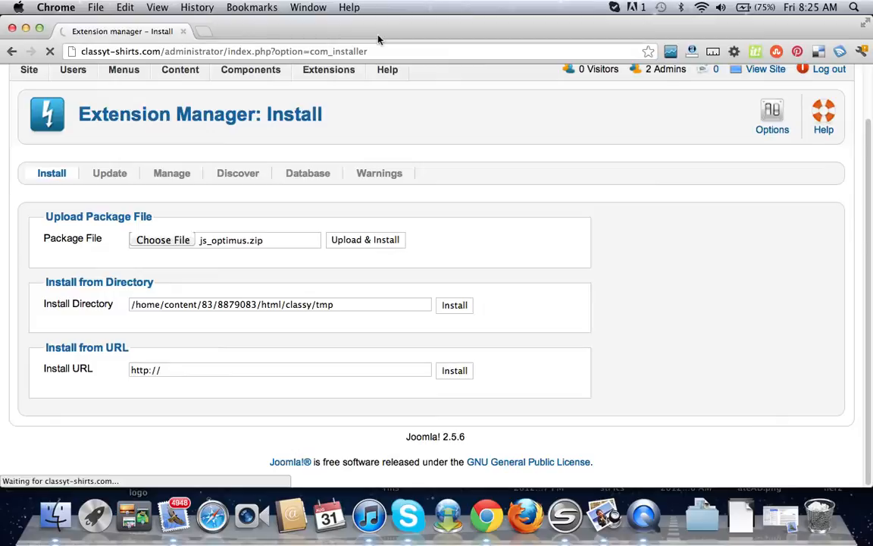
mouse_move(657, 238)
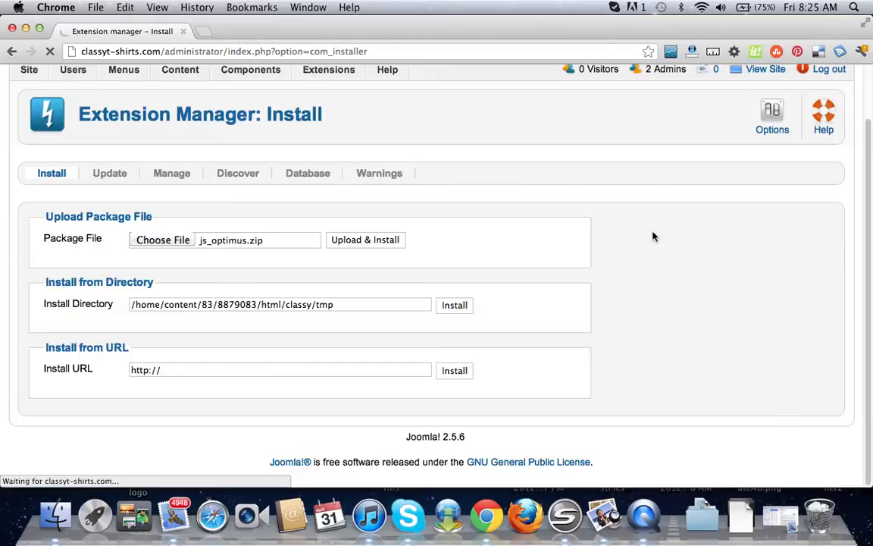
click(363, 239)
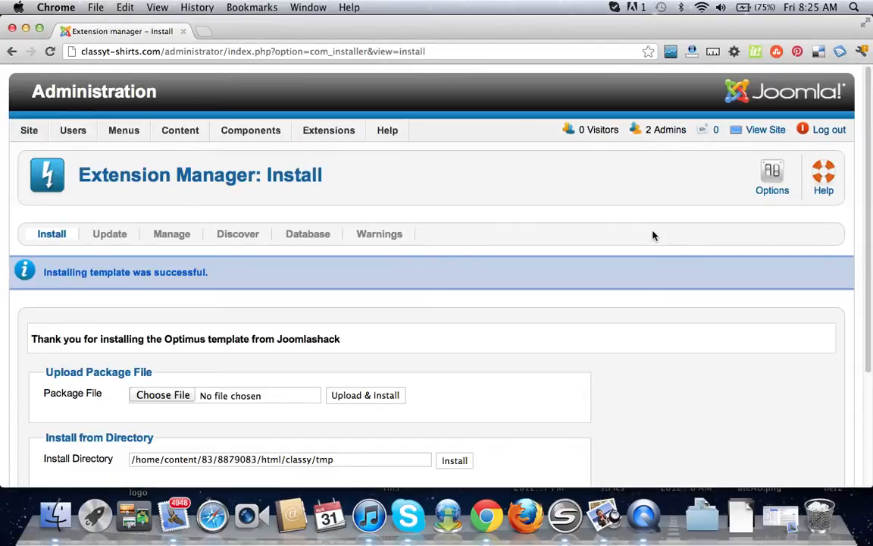
mouse_move(625, 256)
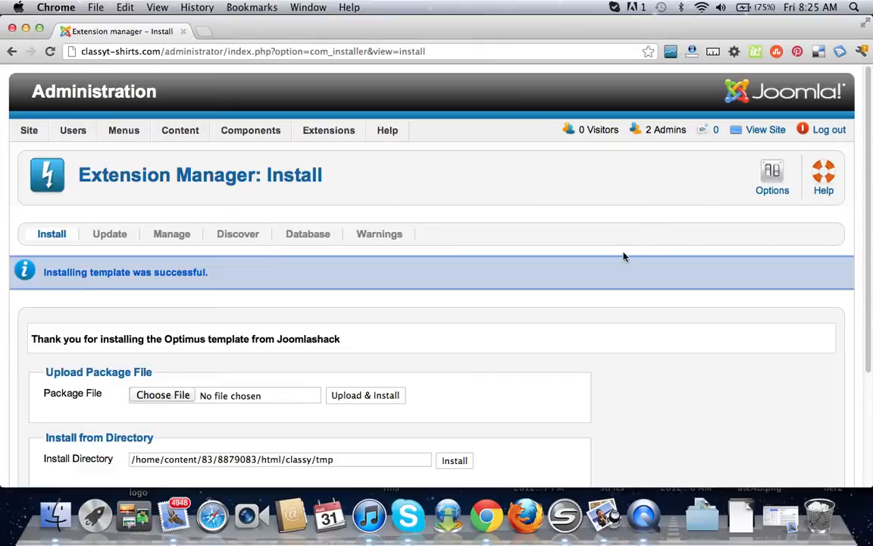
mouse_move(434, 241)
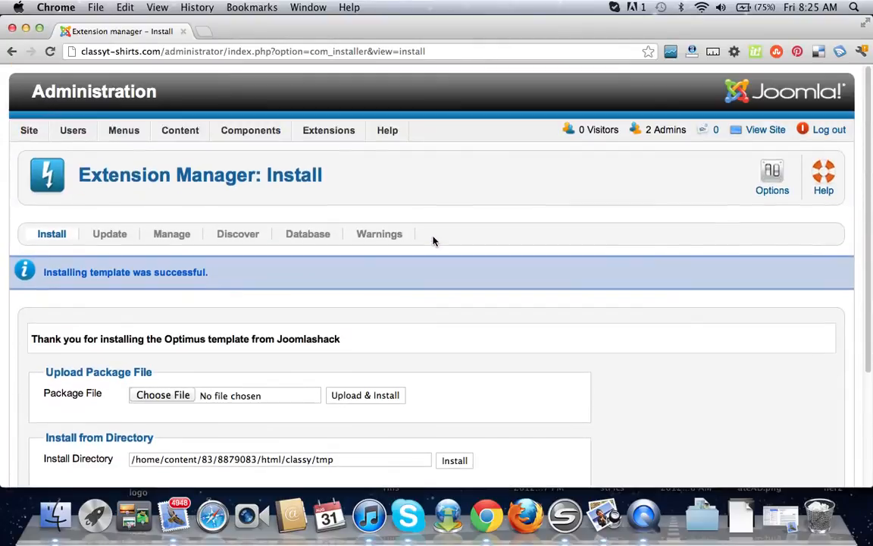
After the install success message, open the Extensions menu.
click(328, 130)
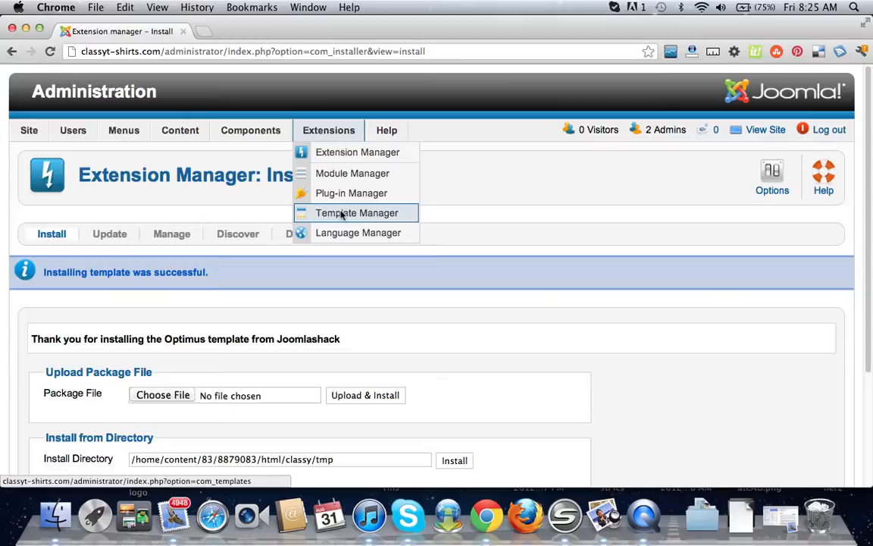
In Template Manager, star js_optimus - Default as the site's default style.
click(356, 212)
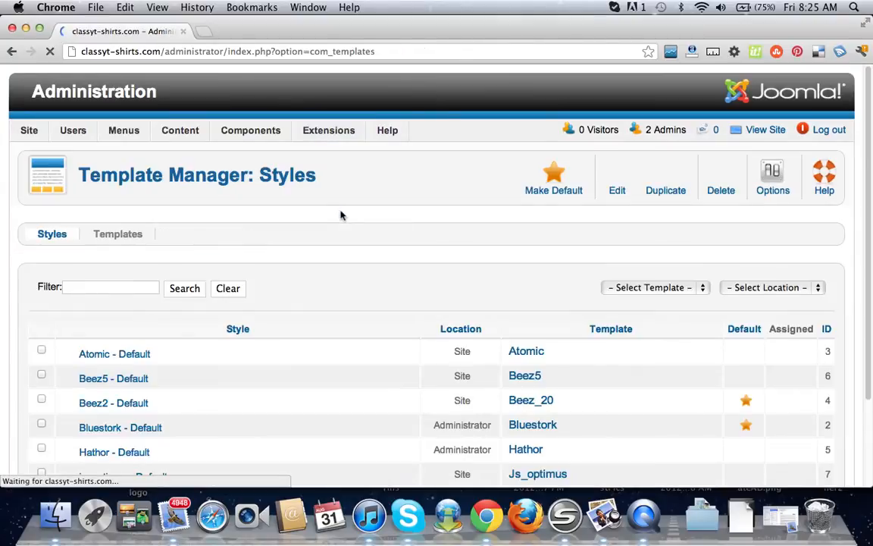
scroll(down, 3)
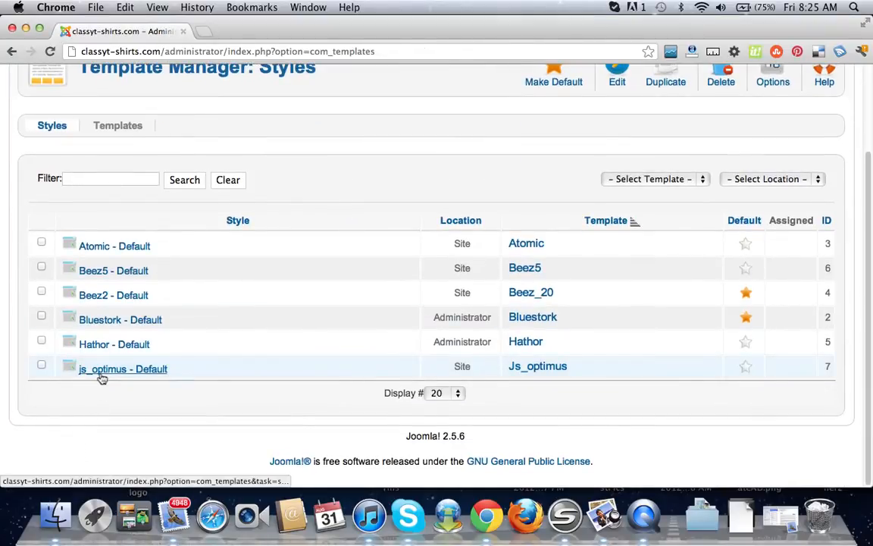
mouse_move(97, 381)
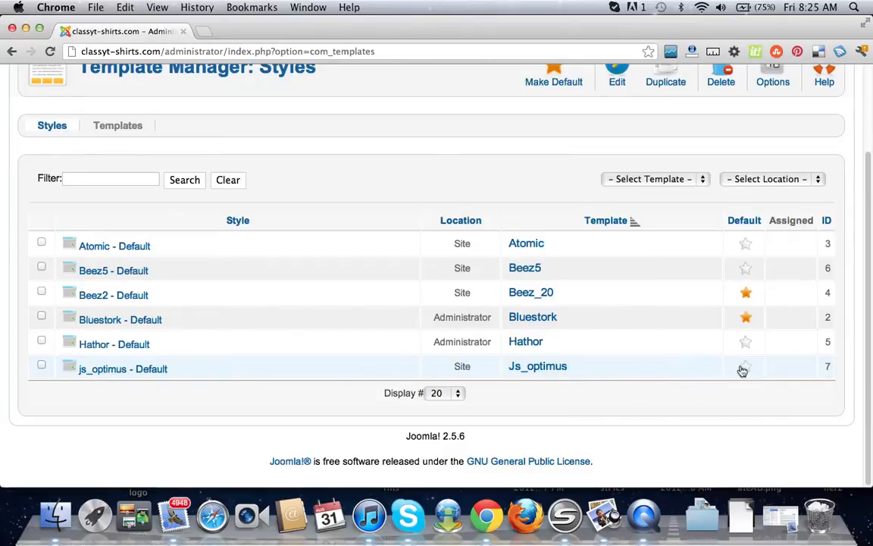
mouse_move(744, 366)
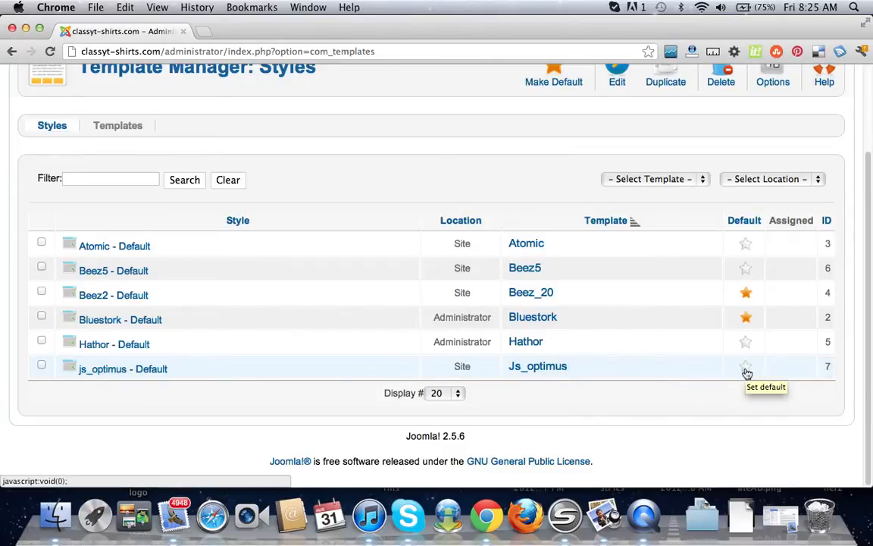
click(745, 370)
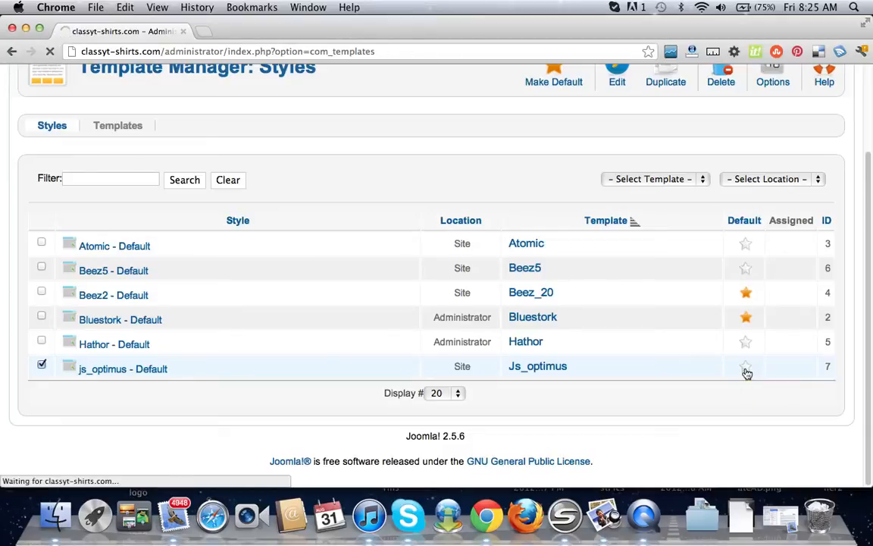
click(746, 370)
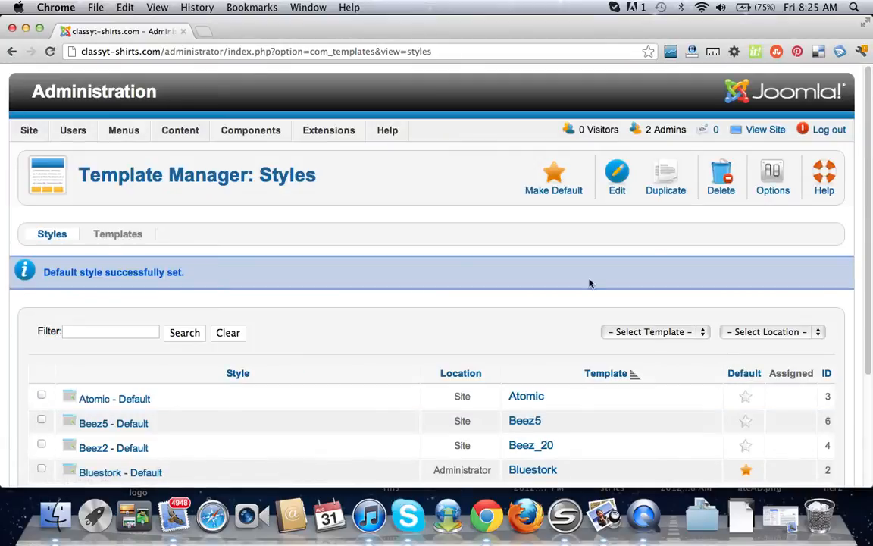
Open a new Chrome tab and load the live classyt-shirts.com home page.
click(339, 30)
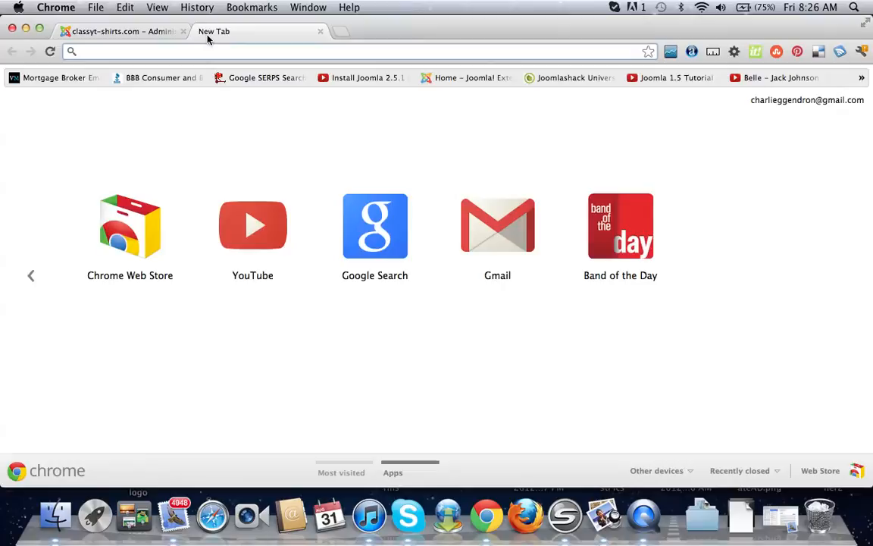
text(www.facebook.com)
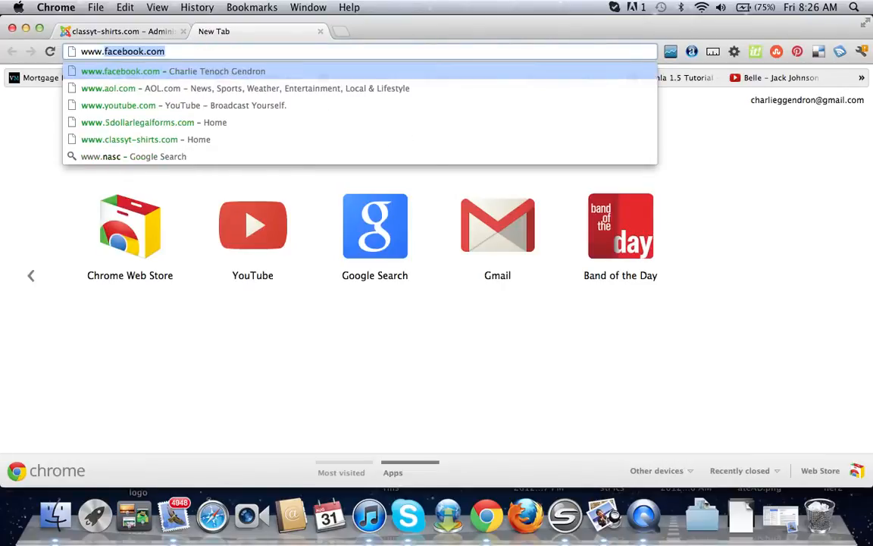
click(129, 139)
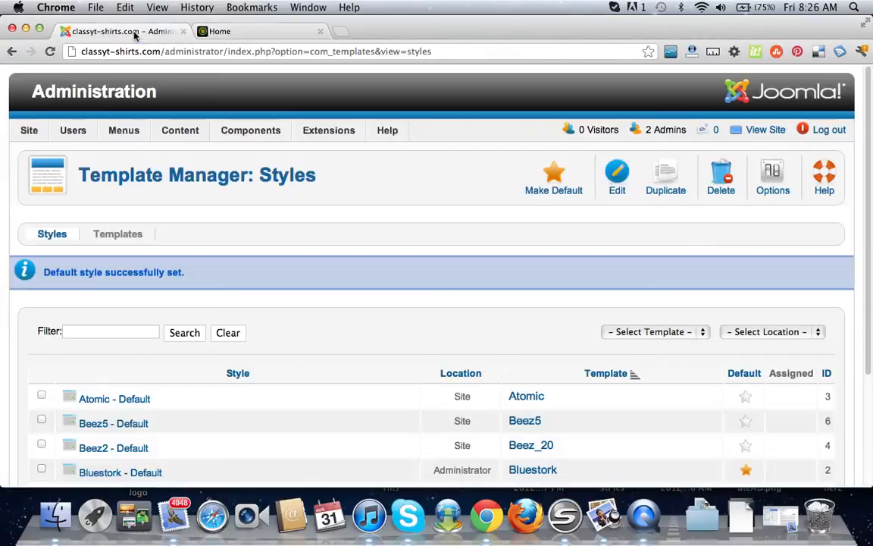
scroll(down, 3)
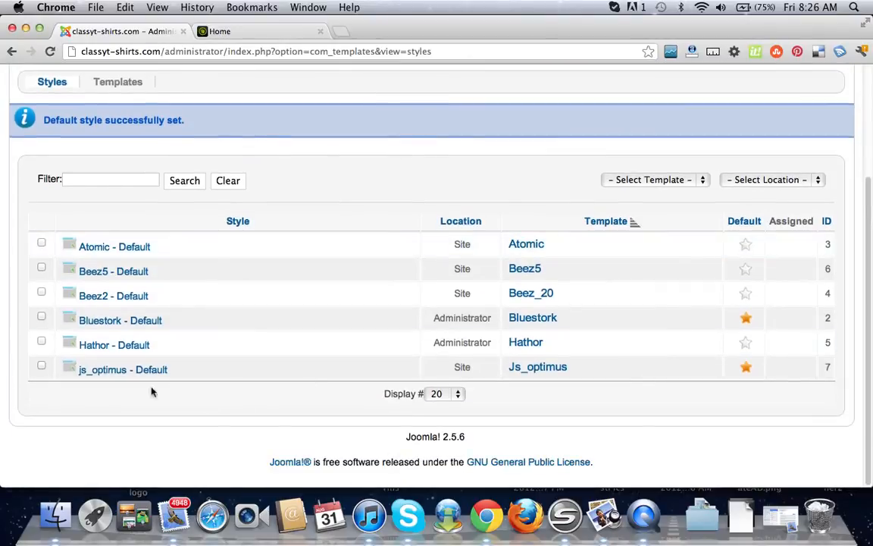
click(122, 369)
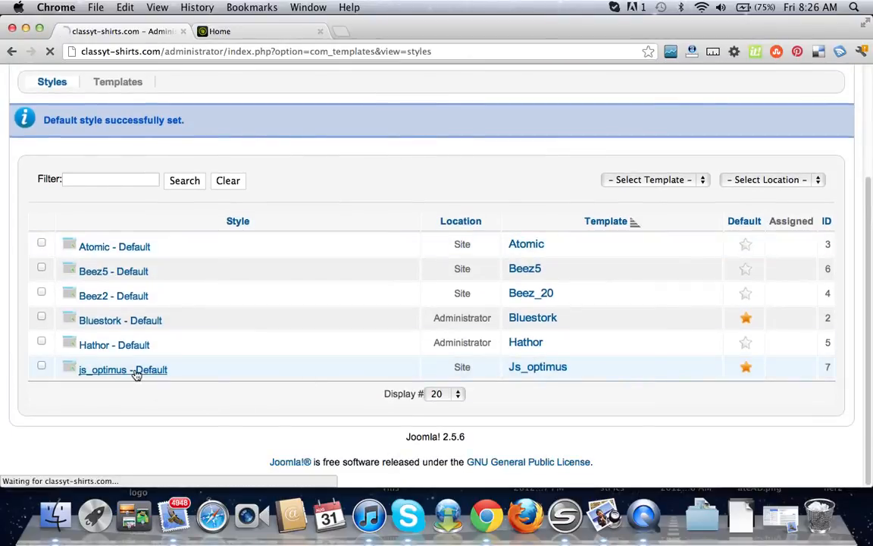
mouse_move(159, 378)
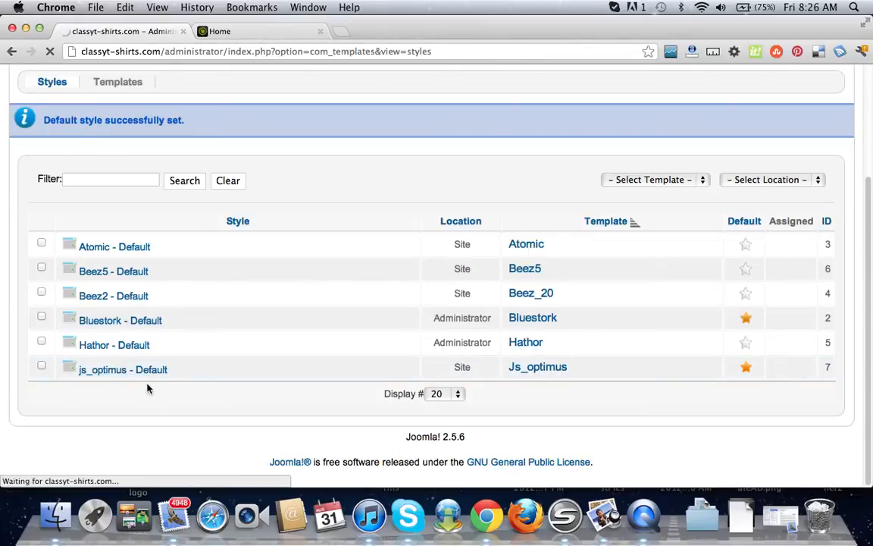
Open js_optimus - Default for editing and scroll through its Basic Options (style, fonts, columns).
click(123, 370)
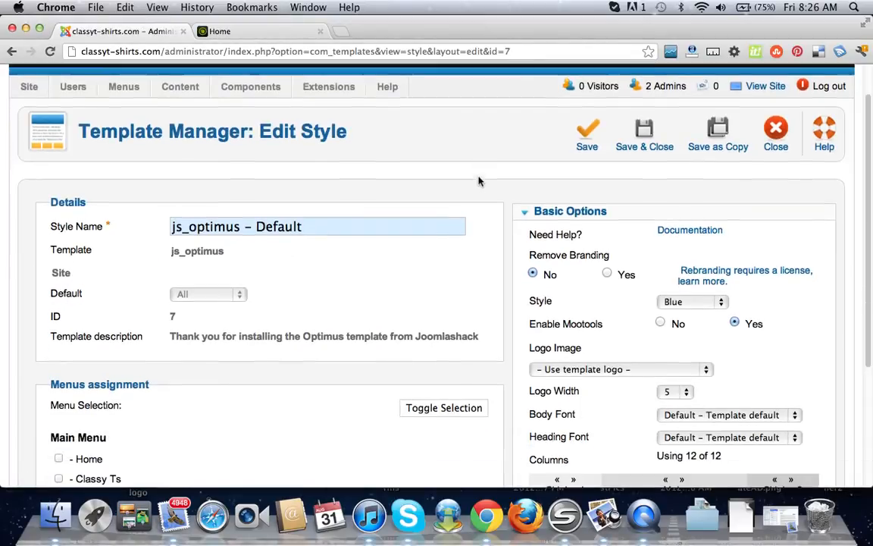
scroll(down, 3)
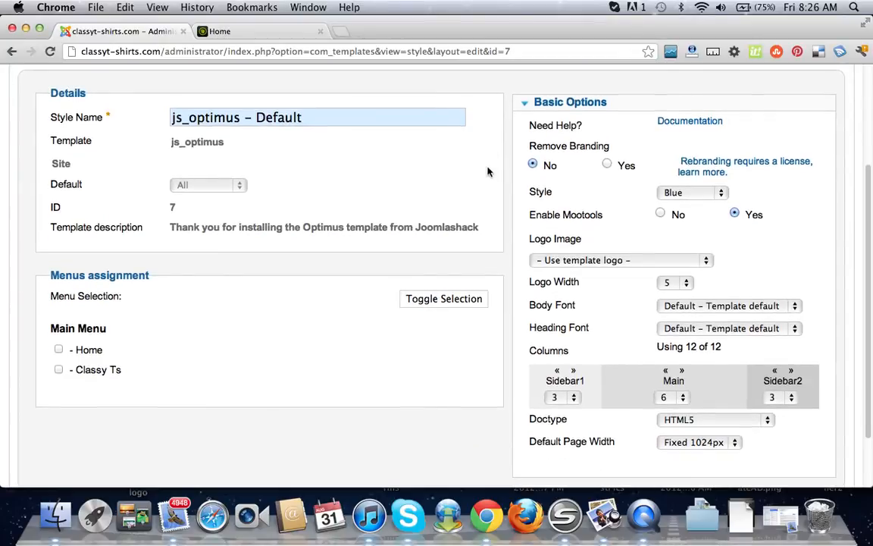
scroll(down, 3)
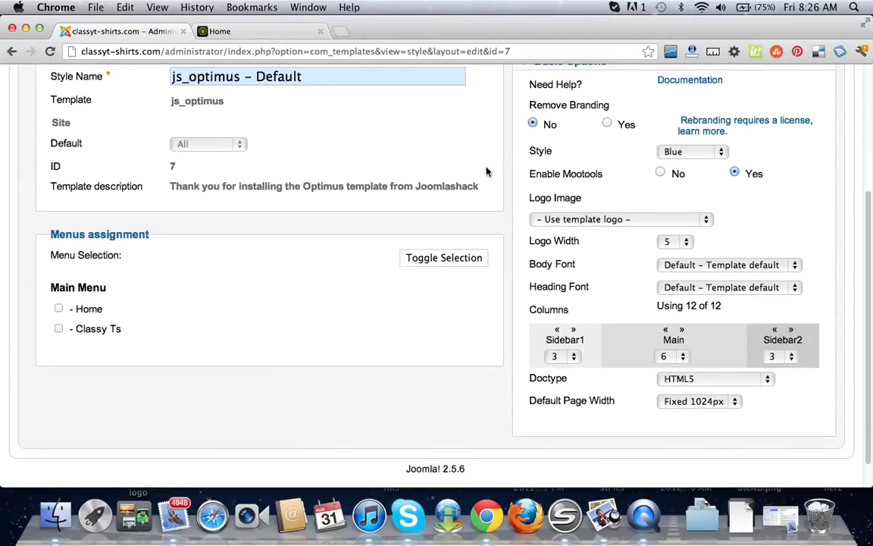
scroll(down, 3)
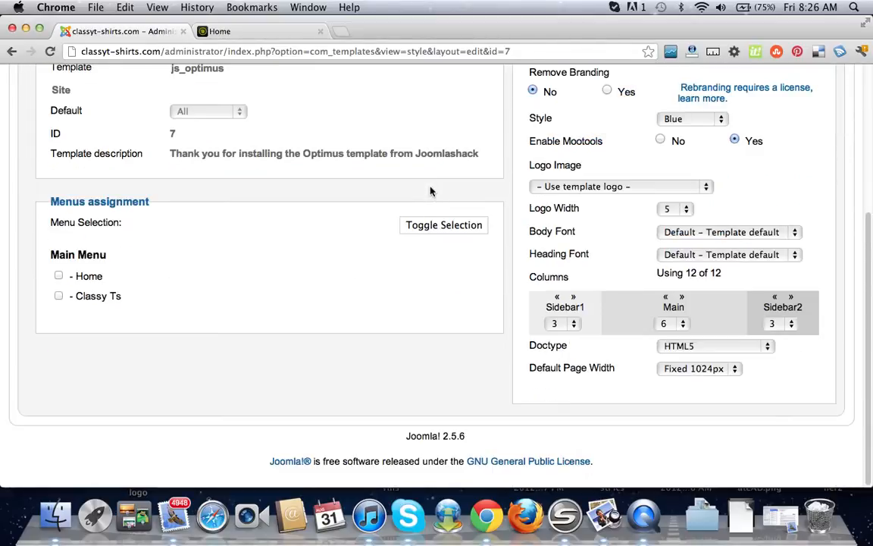
scroll(up, 3)
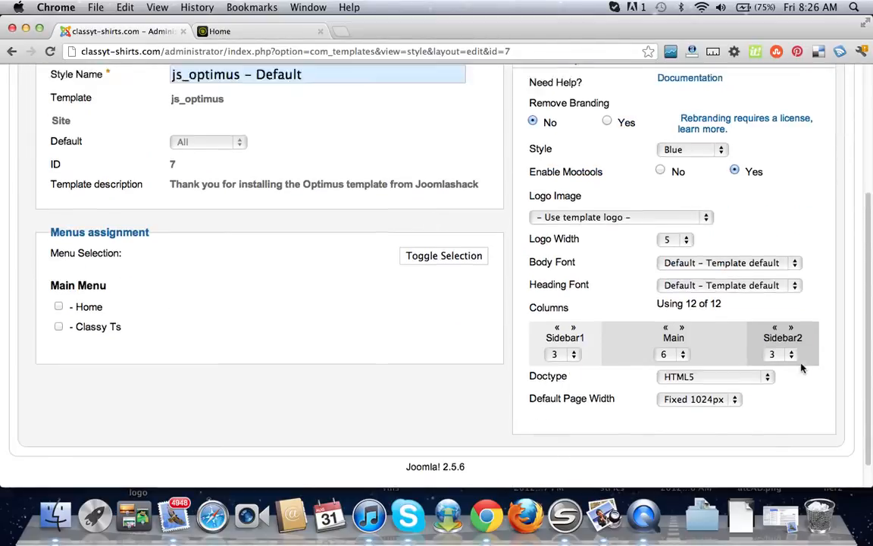
scroll(up, 3)
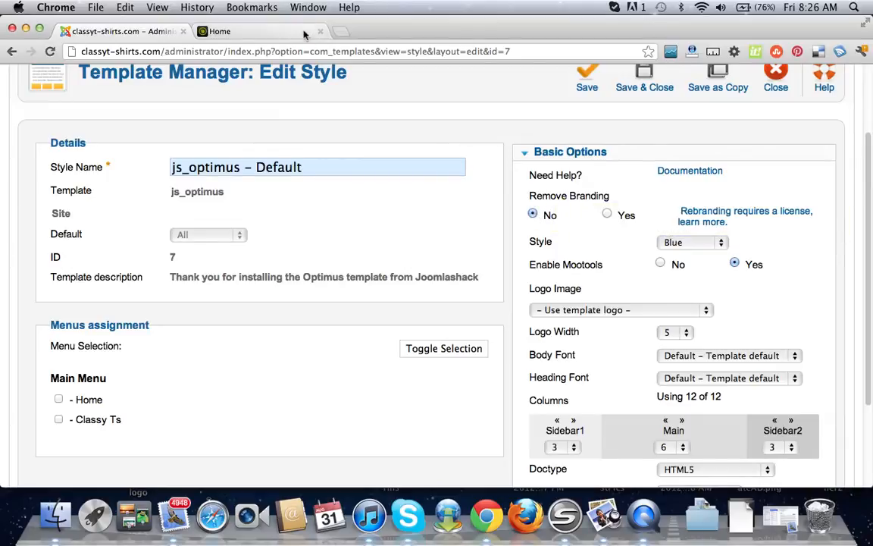
Switch to the Home tab showing the live site with the Optimus header.
click(220, 30)
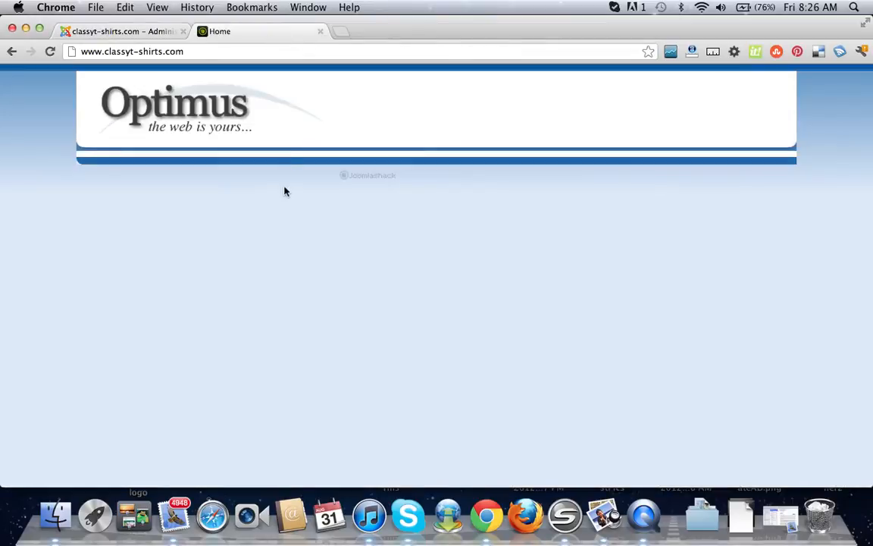
mouse_move(379, 179)
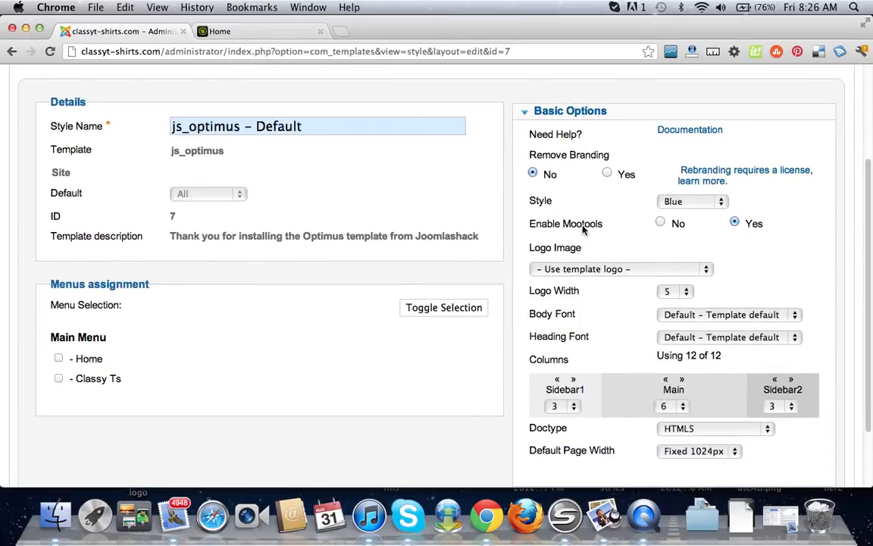
mouse_move(718, 230)
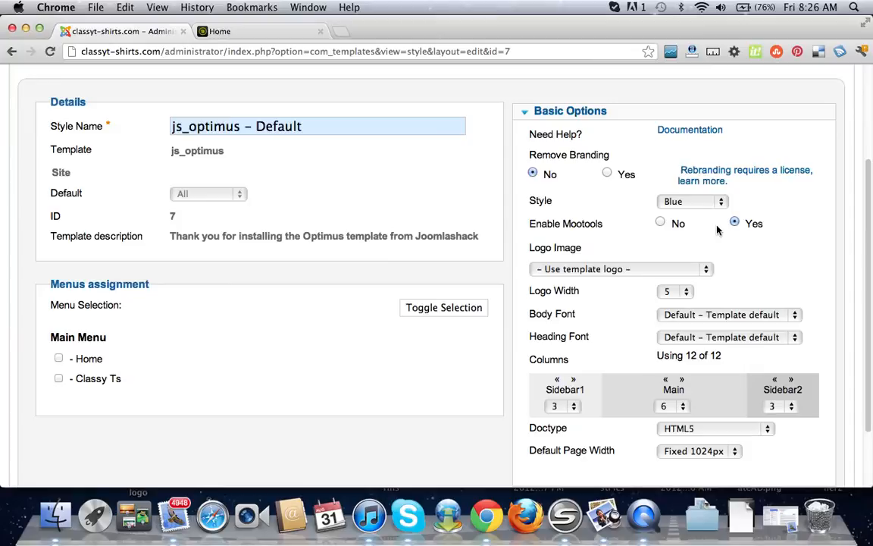
scroll(down, 3)
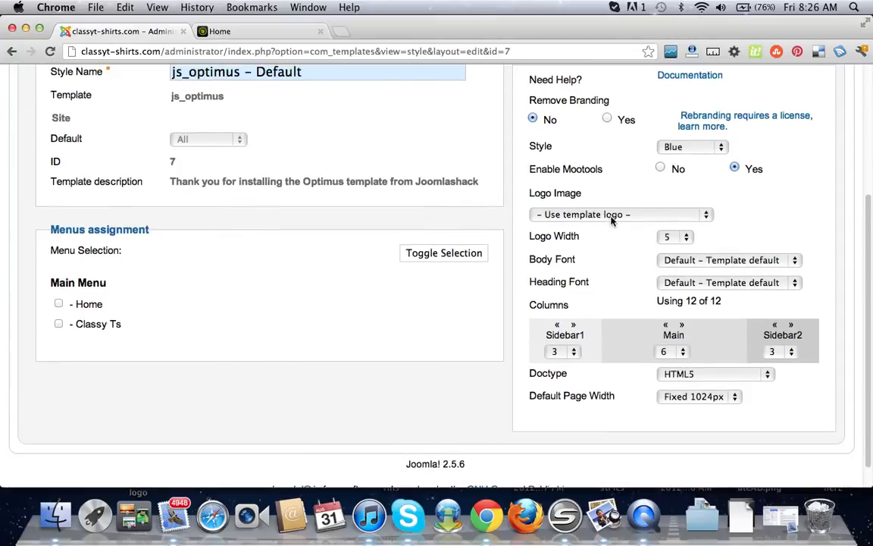
click(618, 214)
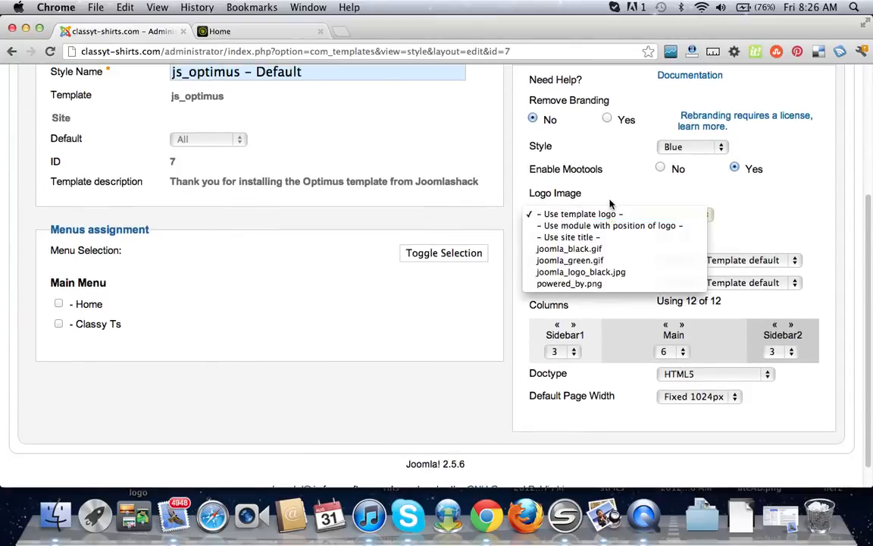
mouse_move(614, 212)
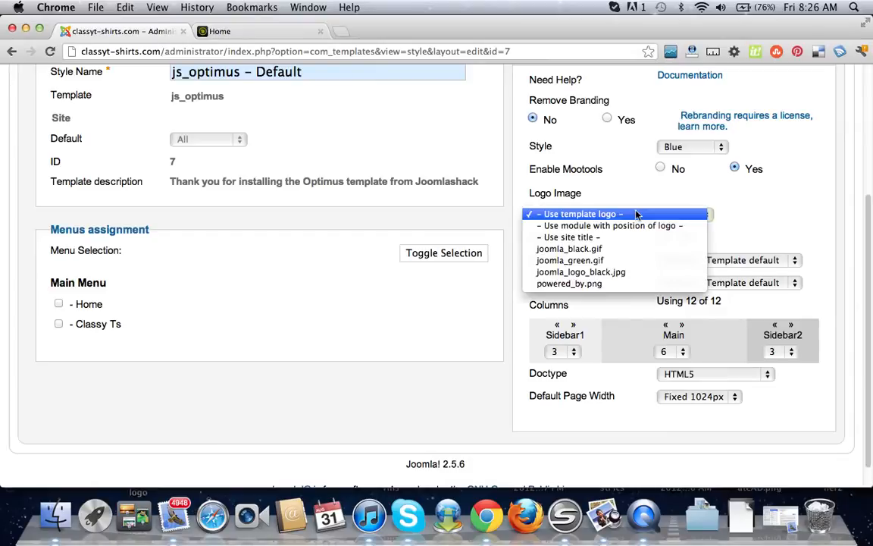
mouse_move(633, 206)
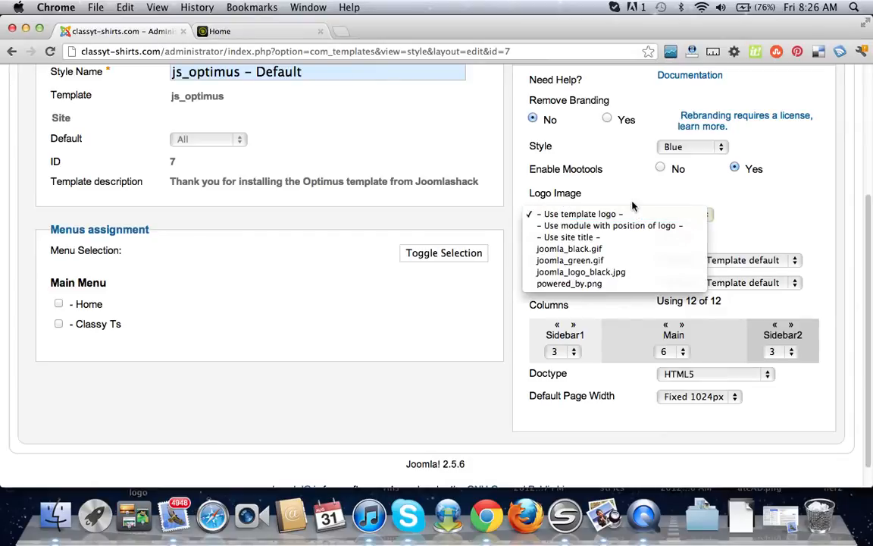
click(580, 212)
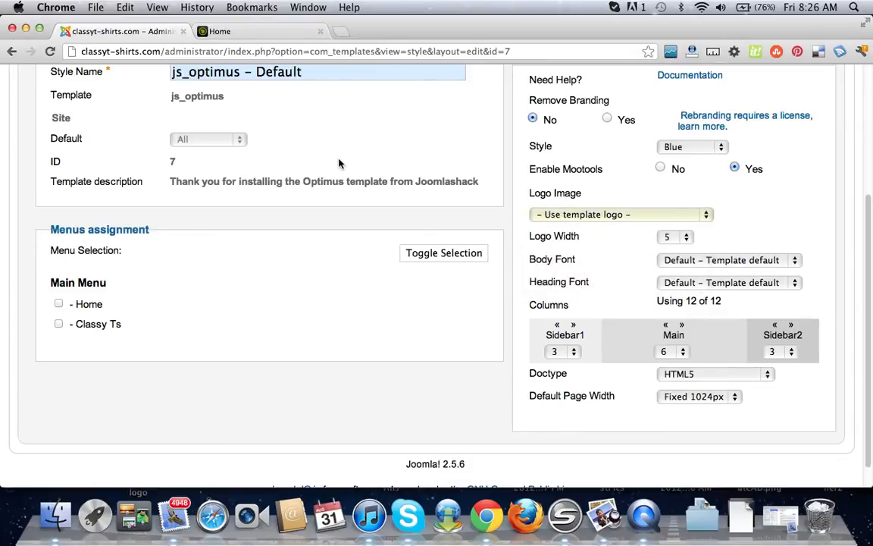
scroll(down, 3)
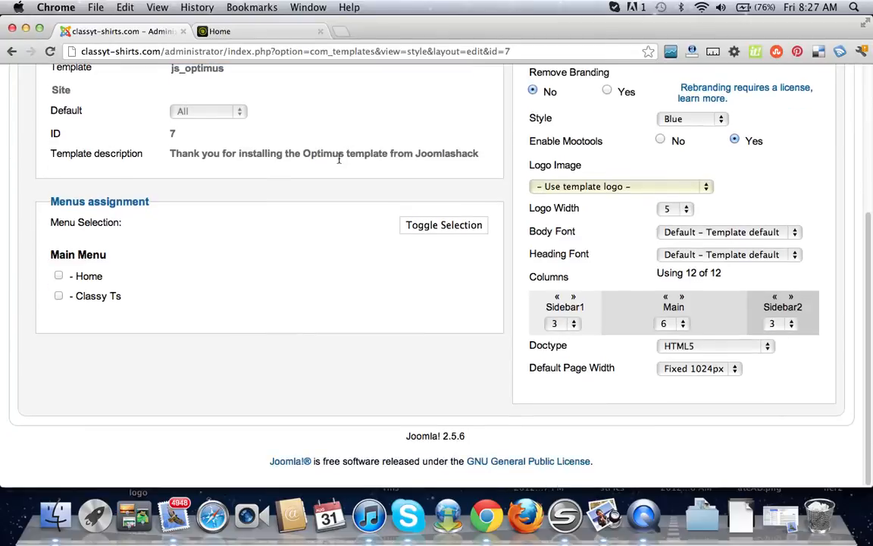
scroll(up, 3)
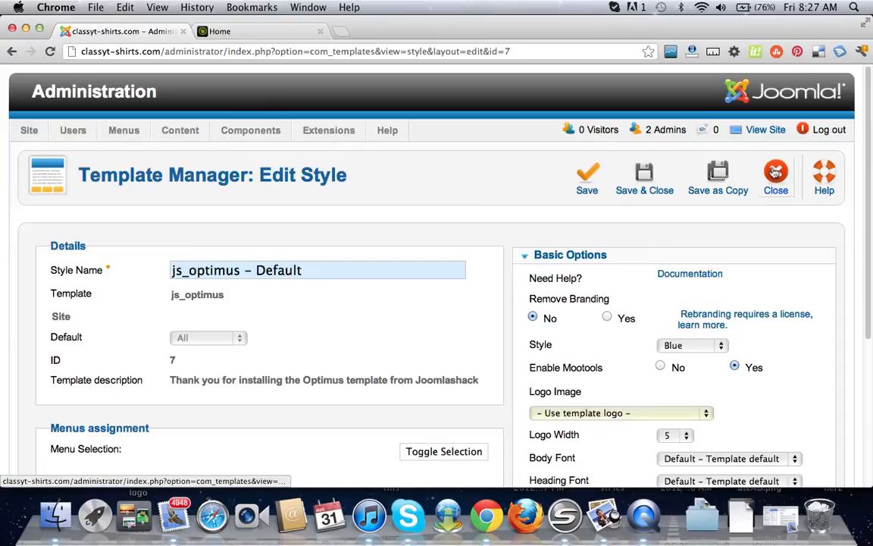
Close the style editor back to the styles list and view the live Optimus-themed site.
click(776, 173)
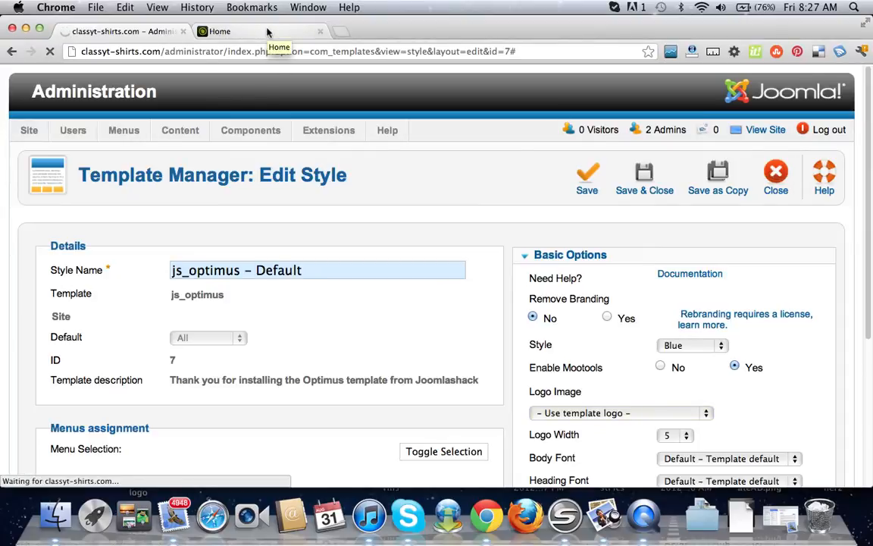
click(776, 174)
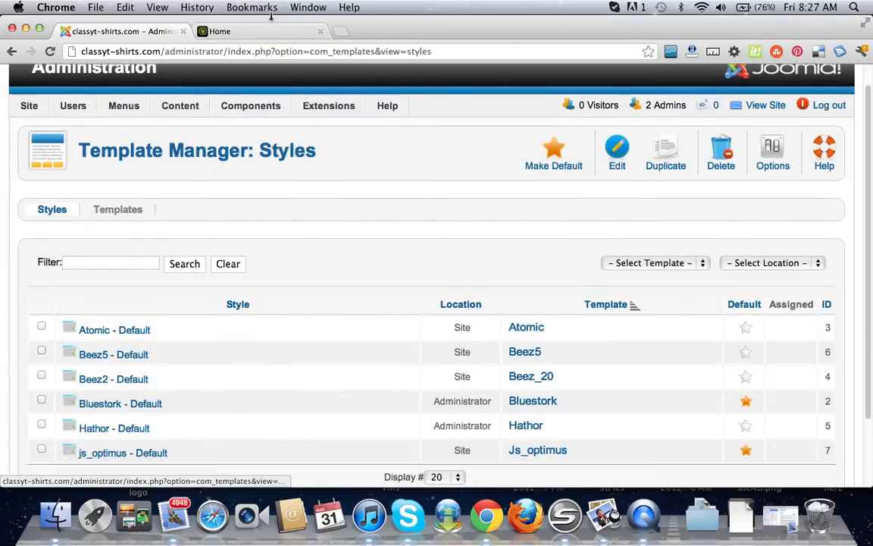
click(220, 31)
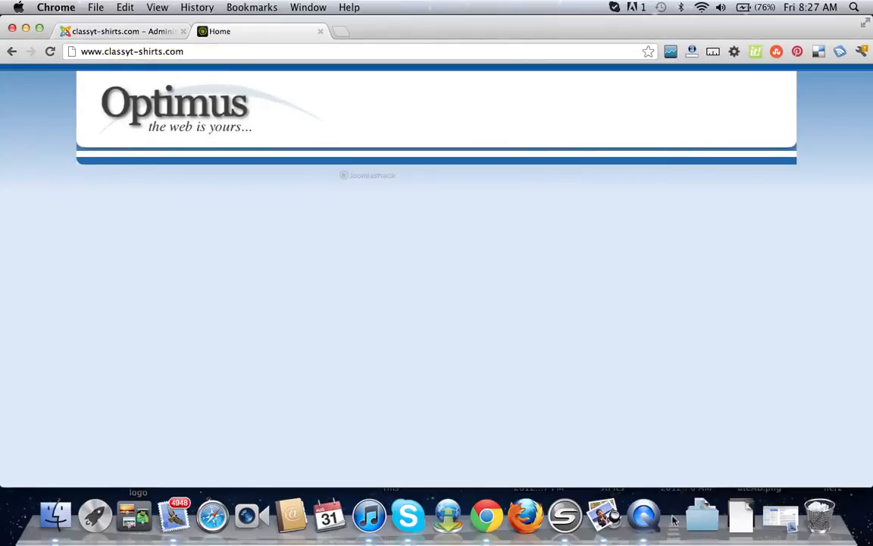
mouse_move(643, 516)
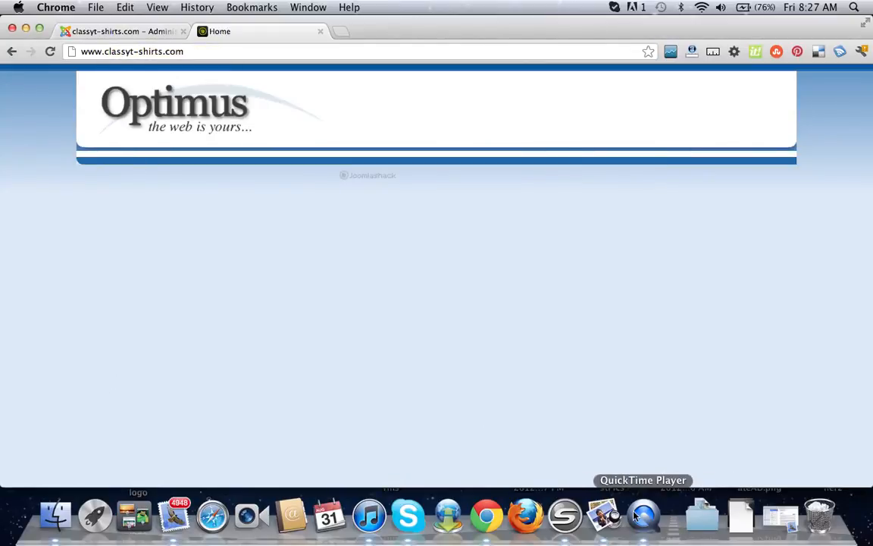